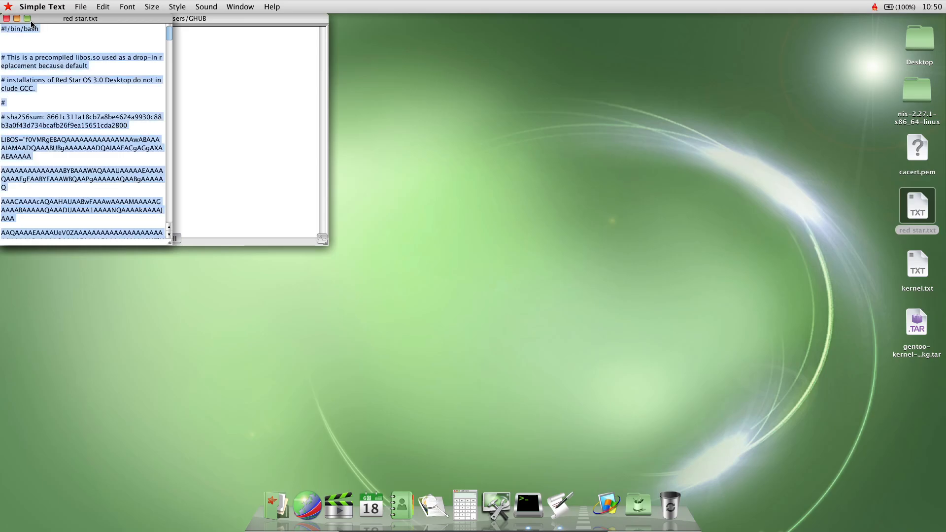
mouse_move(37, 26)
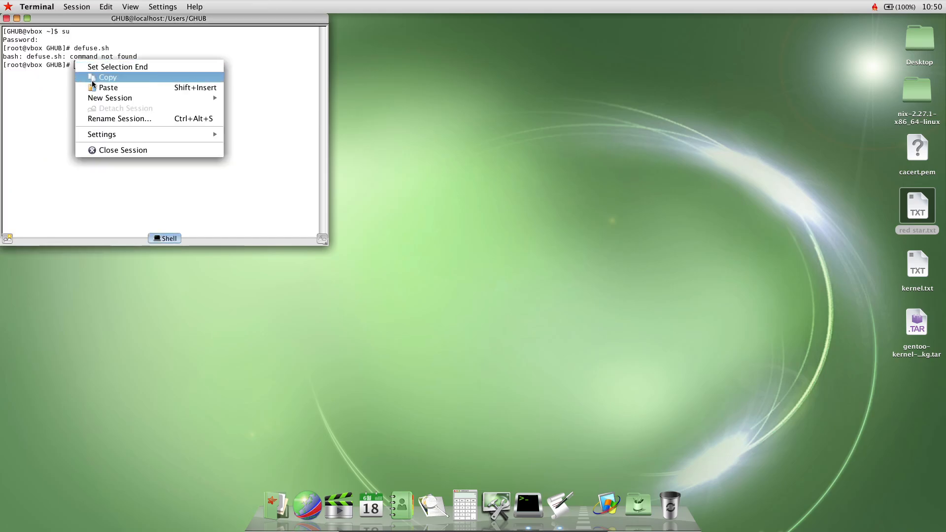
Step: Paste the Red Star defuse script into the root shell and run its main routine
click(107, 87)
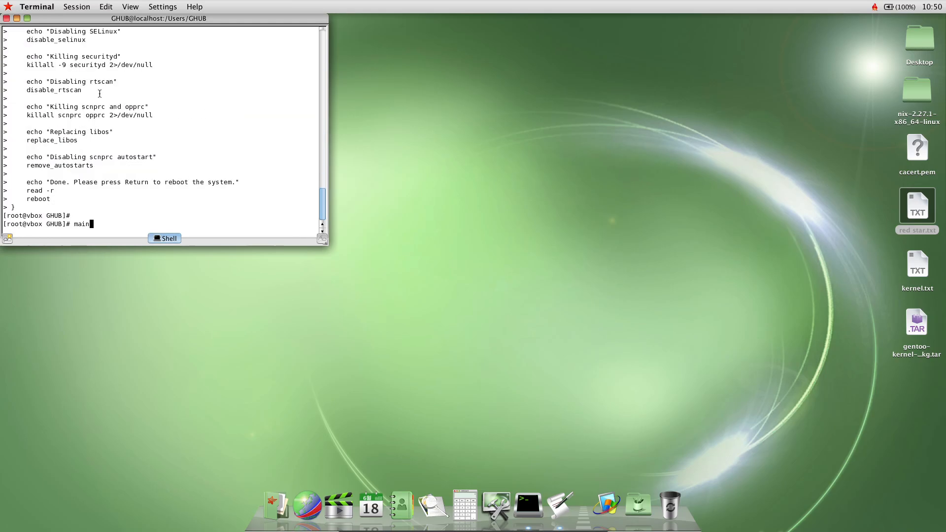
key(Return)
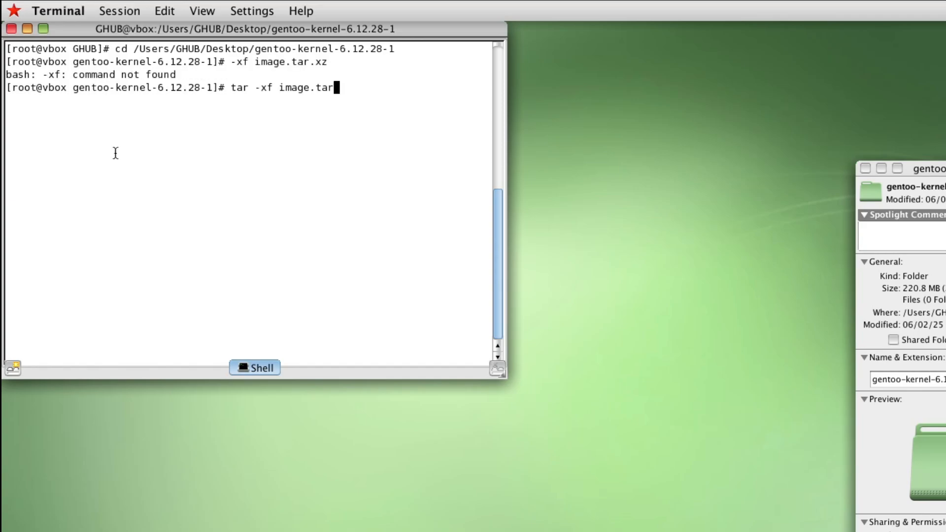
Step: Extract image.tar.xz, enter the image folder and prepare the dracut initrd command for 6.12.28-gentoo-dist
text(.xz)
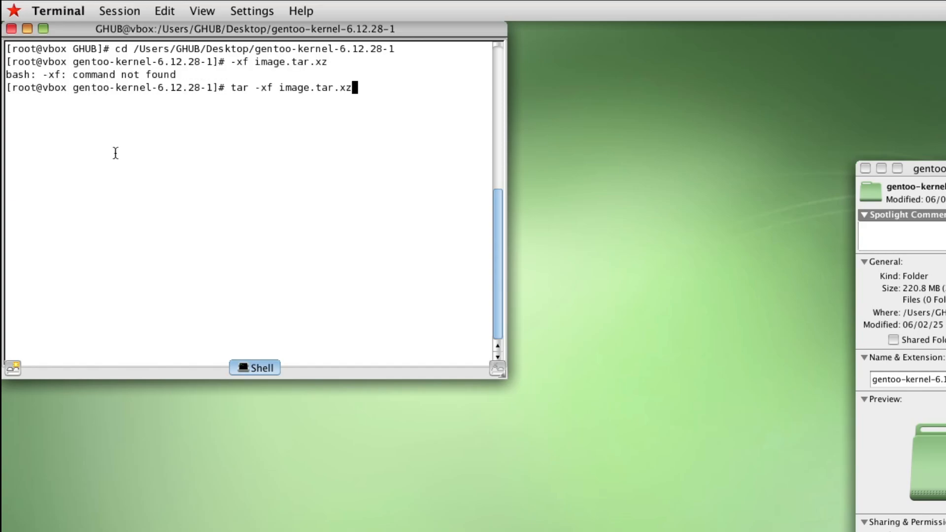
key(Return)
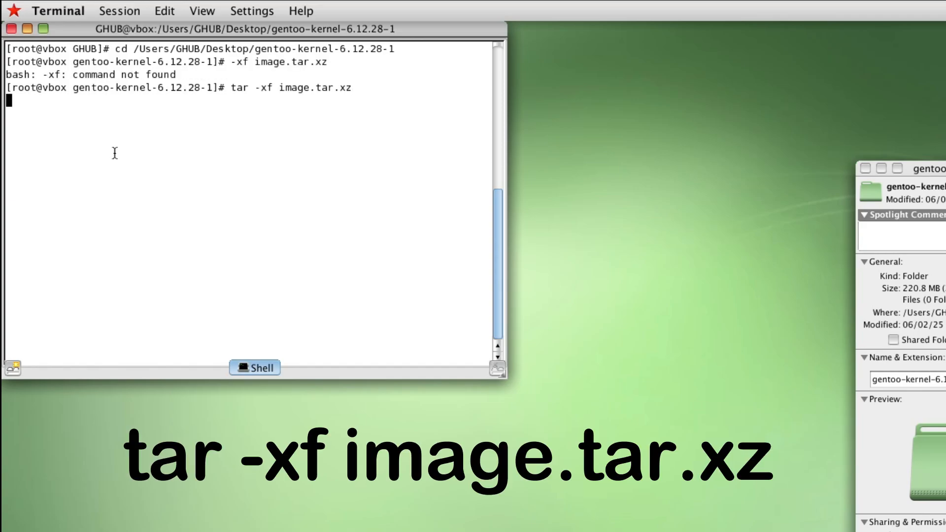
text(cd /Users/GHUB/Desktop/gentoo-kernel-6.12.28-1/i)
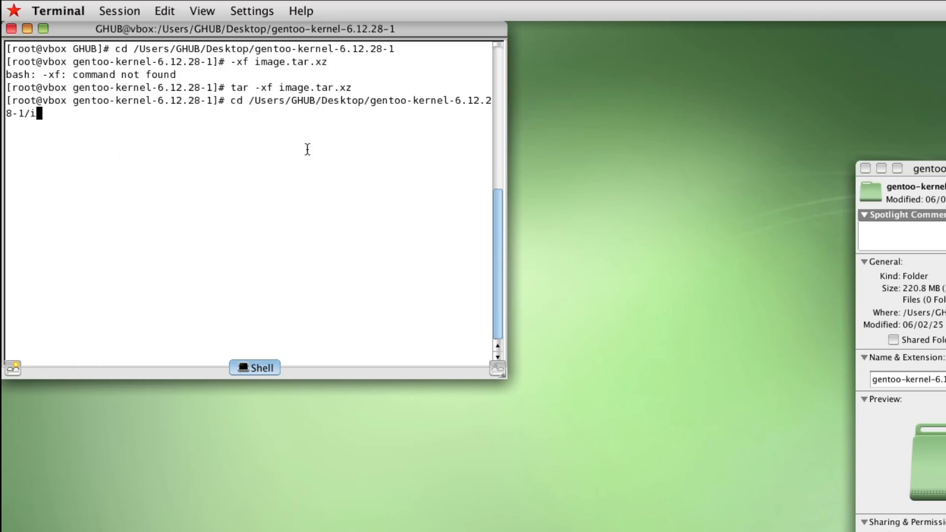
key(Return)
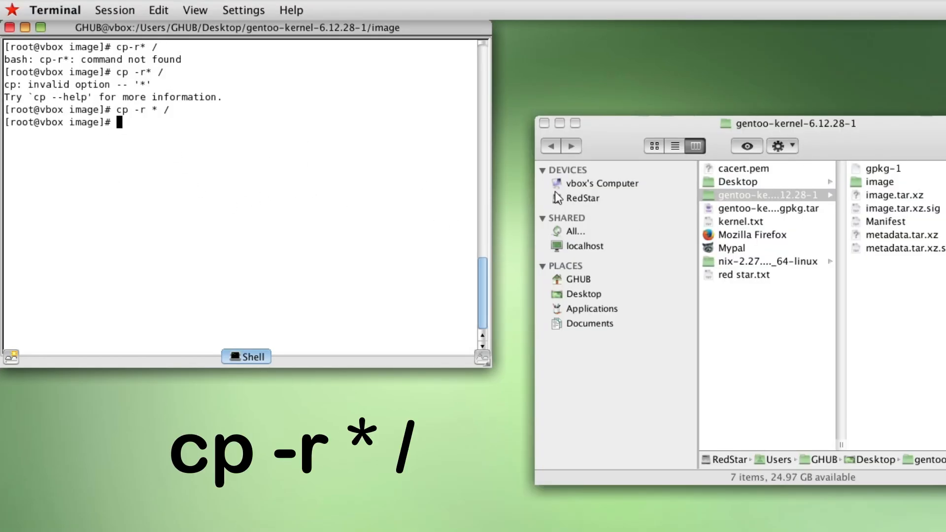
text(dracut /boot/initrd-6.12.28-gentoo-dist.img)
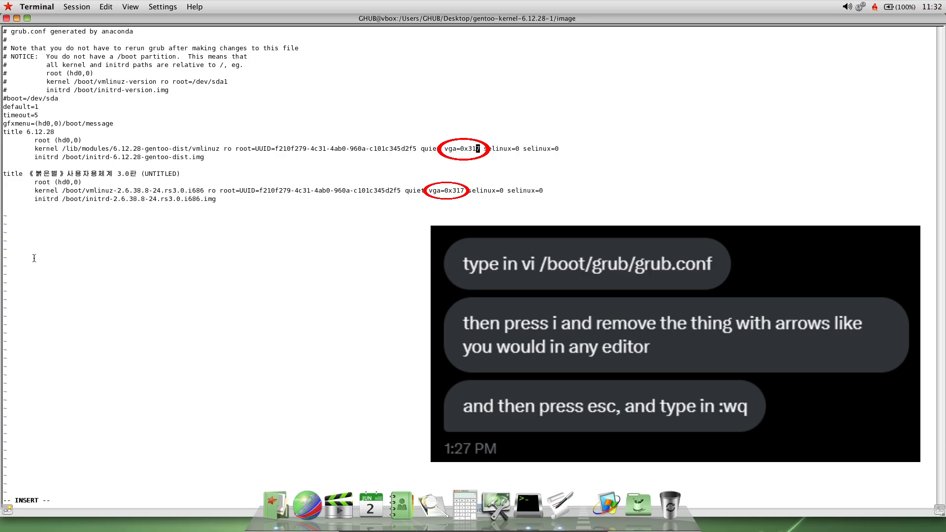
Step: Remove vga=0x317 from the 6.12.28 grub.conf boot entry and reboot into the new kernel
key(BackSpace)
text(reboot)
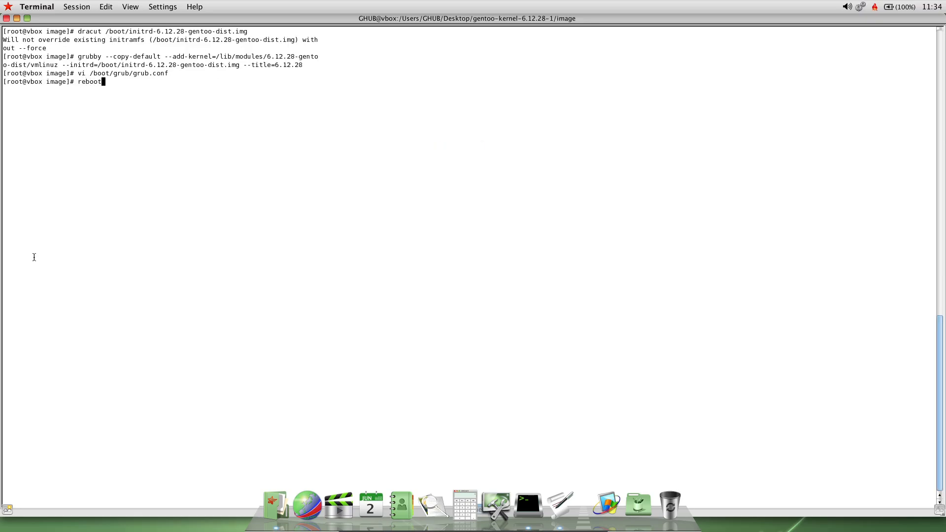
key(Return)
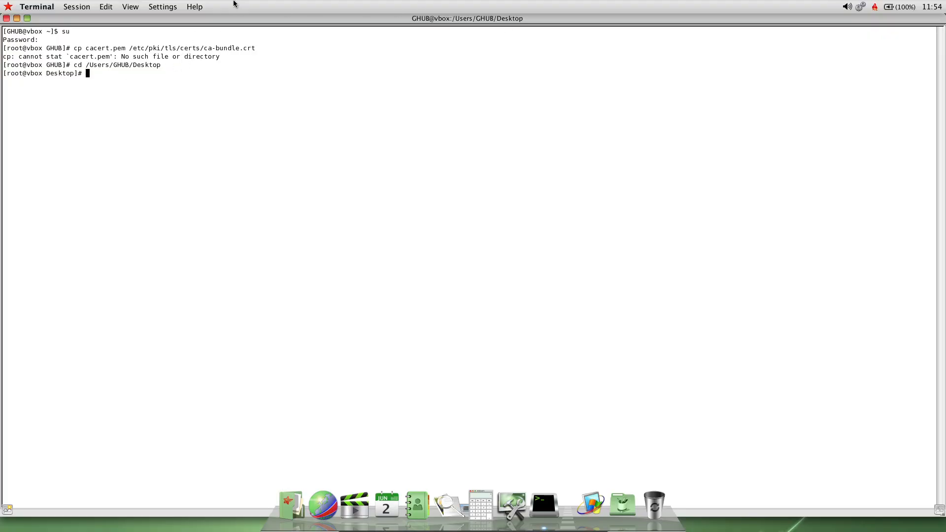
mouse_move(226, 4)
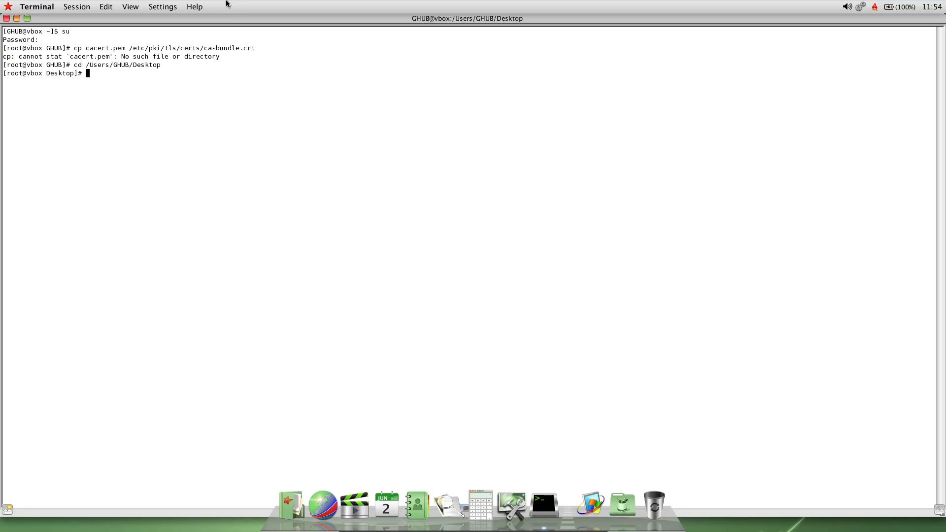
Step: Copy cacert.pem over /etc/pki/tls/certs/ca-bundle.crt as the system CA bundle
text(cp cacert.pem /etc/pki/tls/certs/ca-bundle)
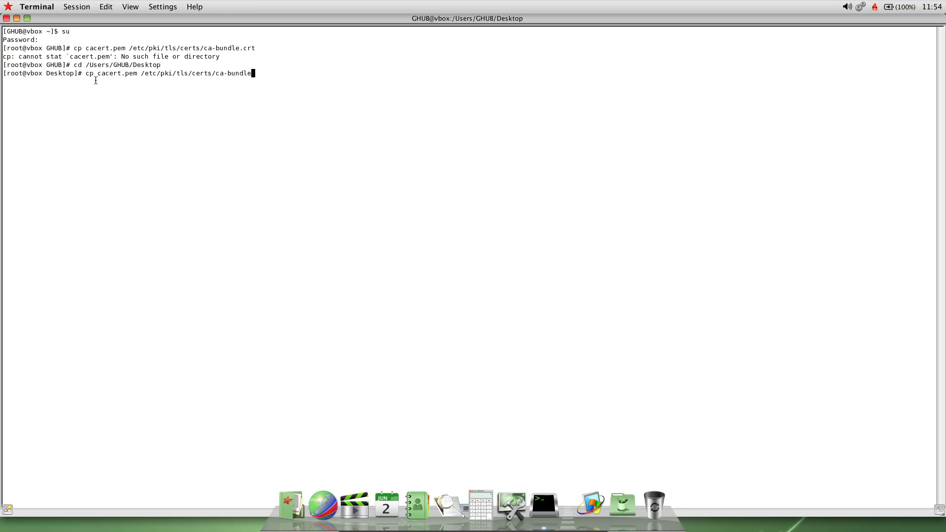
key(Return)
text(tar -xf nix-2.27.1-x86_64-linux.tar)
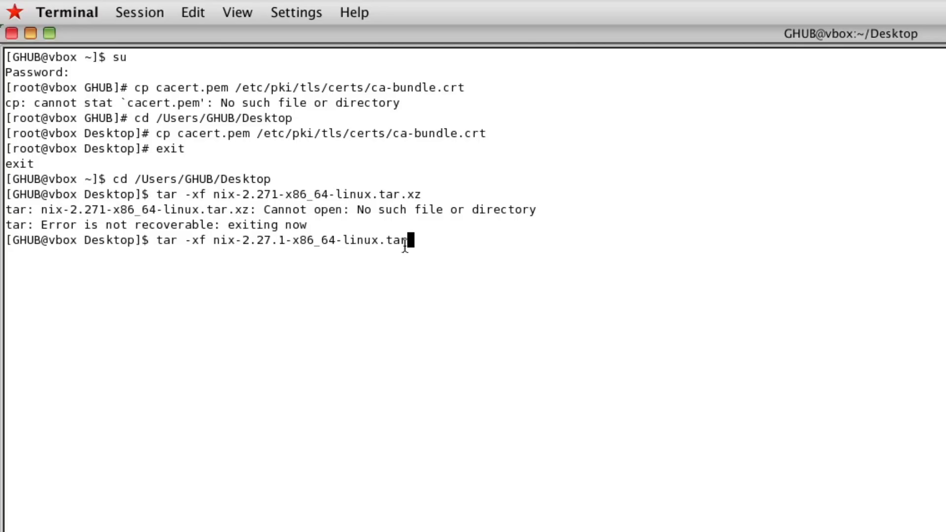
Step: Extract the nix-2.27.1-x86_64-linux.tar.xz archive on the Desktop
text(.)
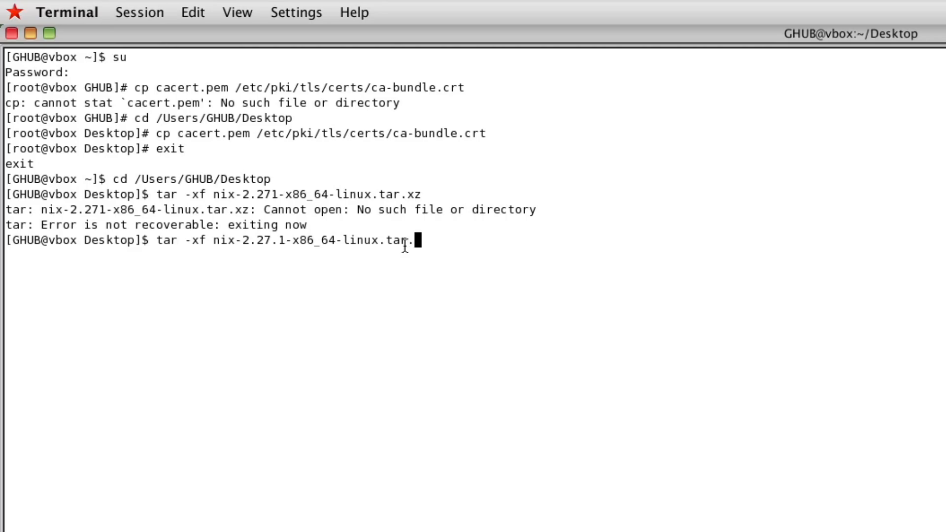
text(xz)
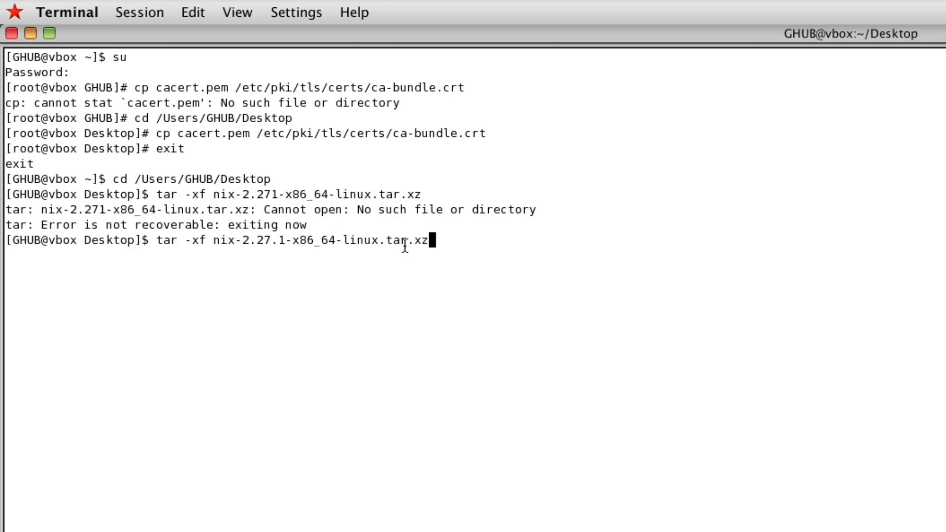
key(Return)
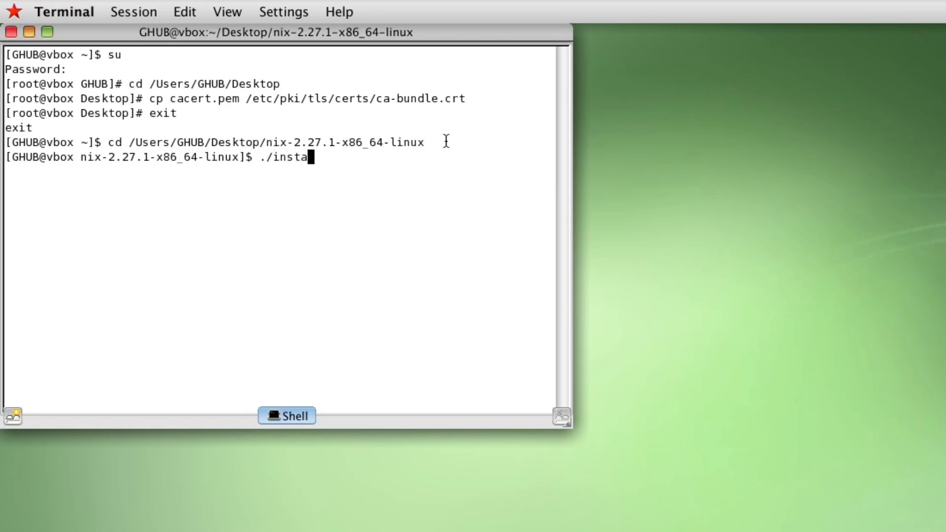
Step: Run ./install, create /nix owned by GHUB as suggested, and rerun the Nix single-user installer
text(ll)
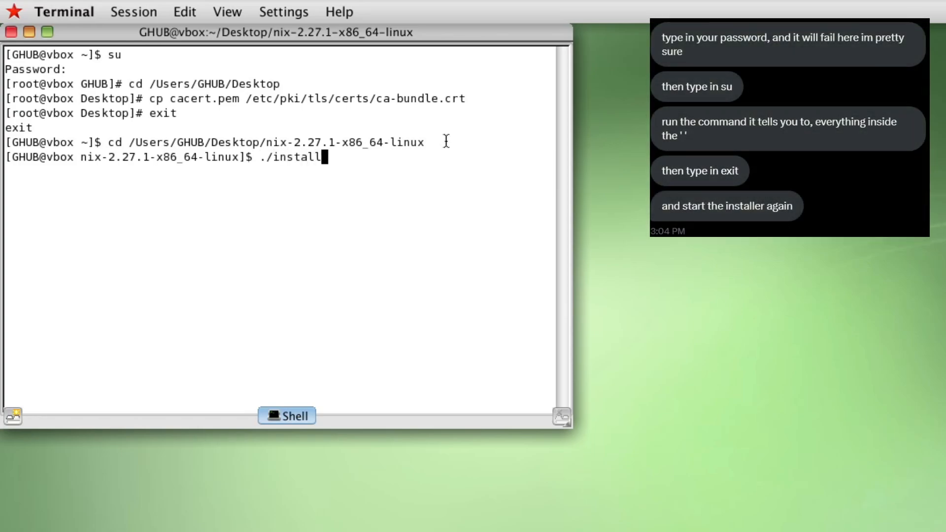
key(Return)
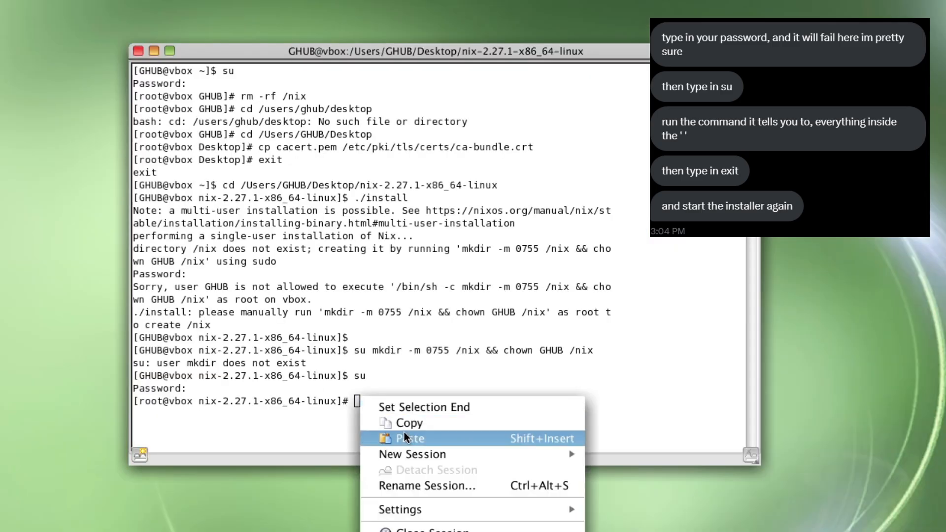
click(409, 437)
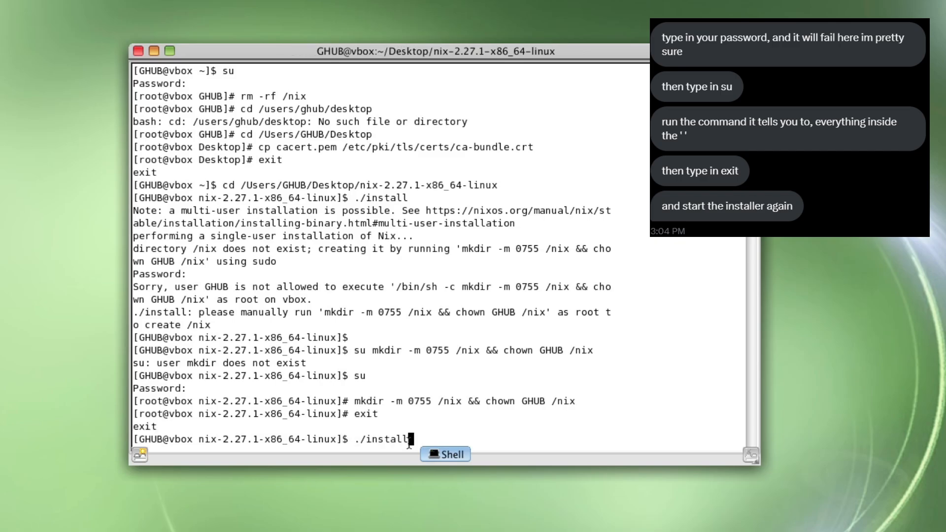
key(Return)
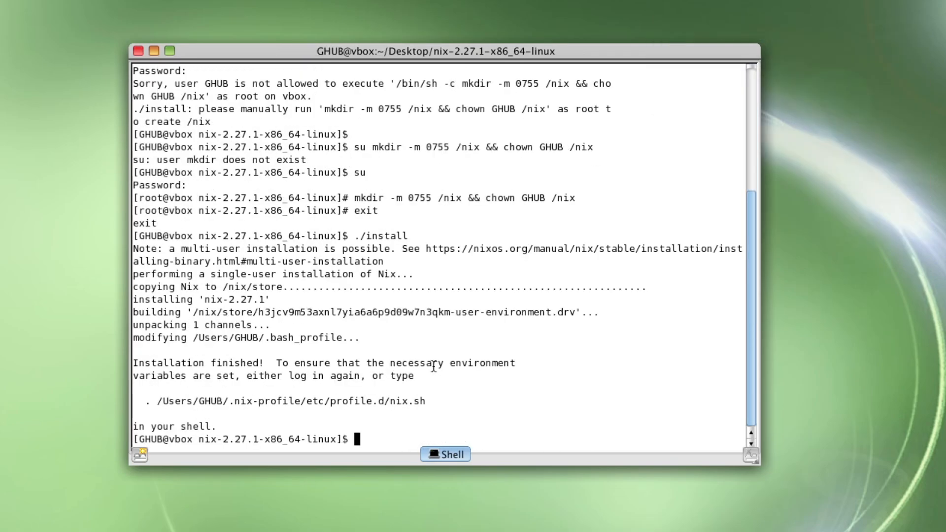
Step: Log out from the system menu, log back in and run the Firefox launch command in a fresh shell
click(12, 12)
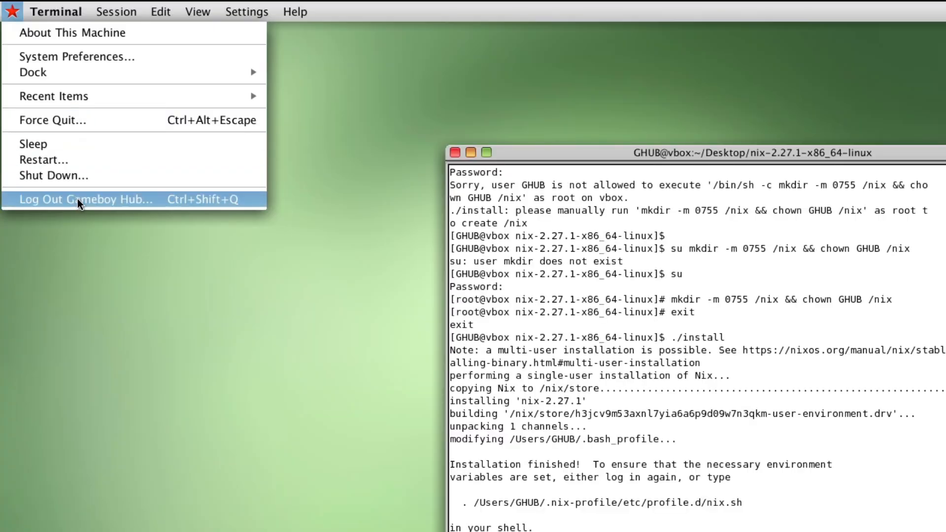
click(84, 199)
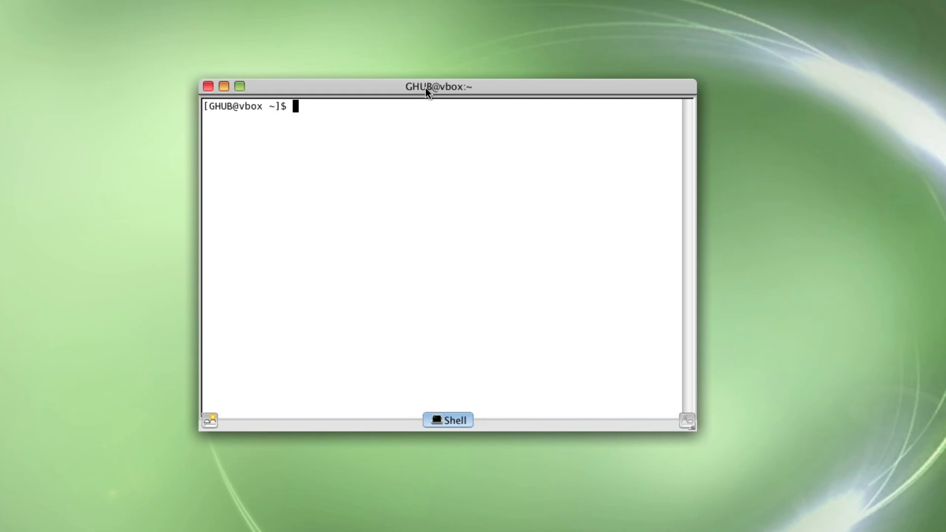
key(Return)
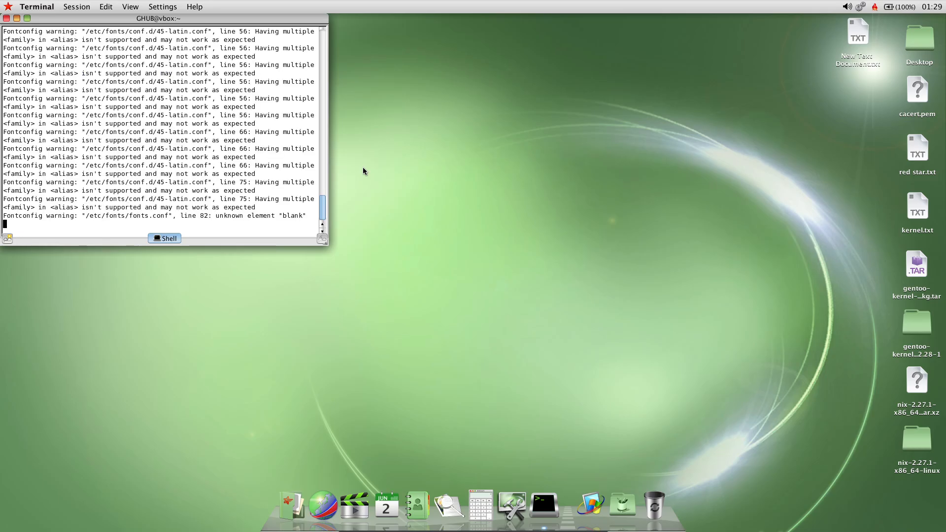
Step: Skip the Welcome to Firefox setup step, landing on a New Tab page
click(324, 505)
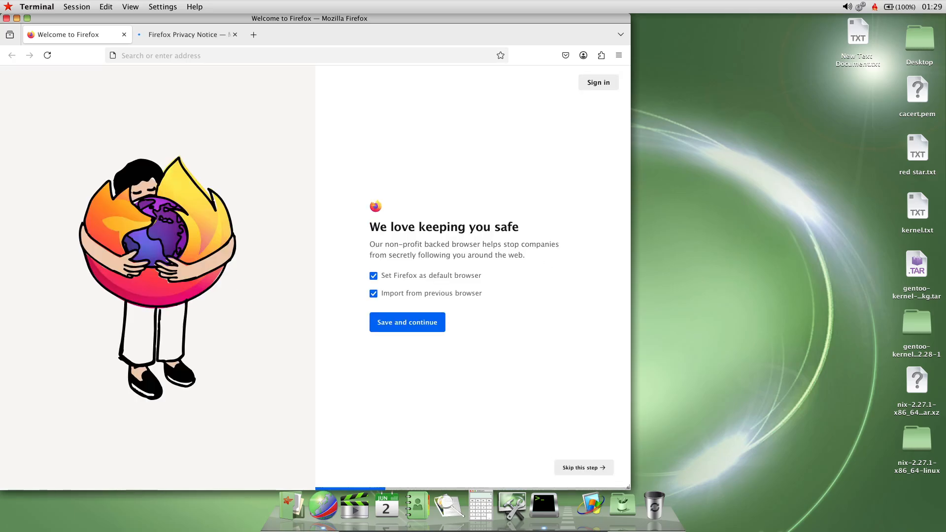
click(253, 35)
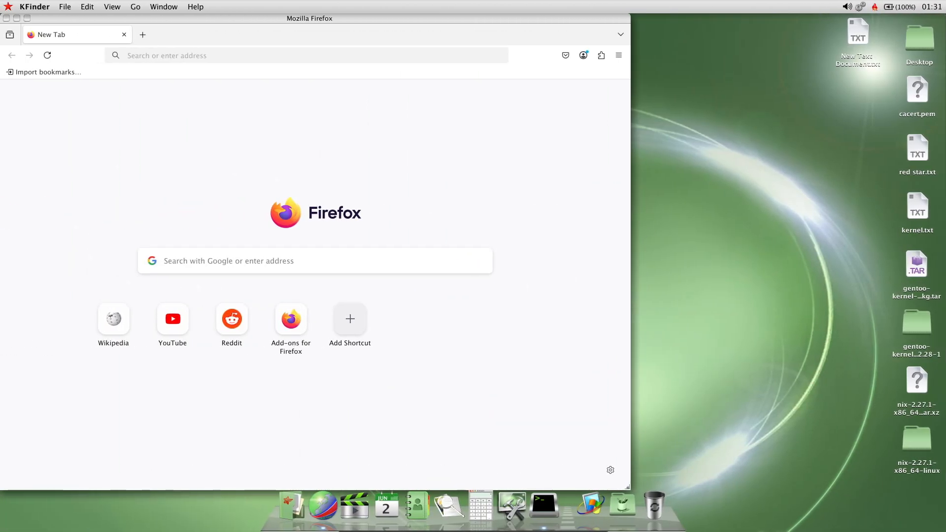
mouse_move(719, 256)
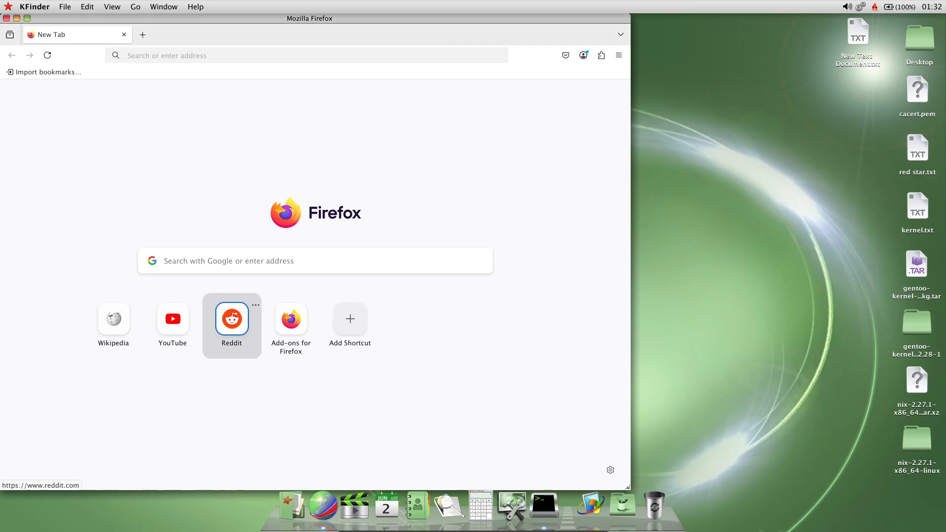
Step: Go to YouTube from the new tab shortcuts and search for gameboy hub
click(172, 318)
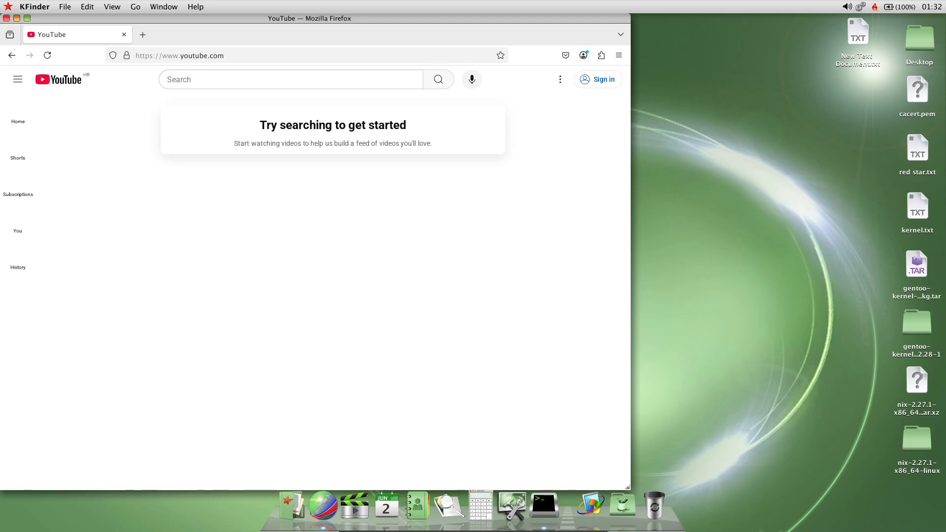
click(17, 79)
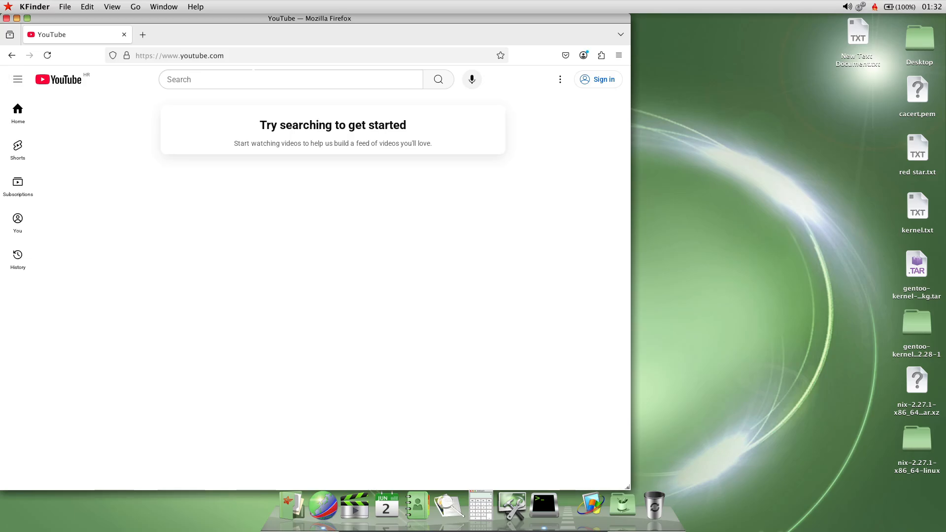
click(283, 79)
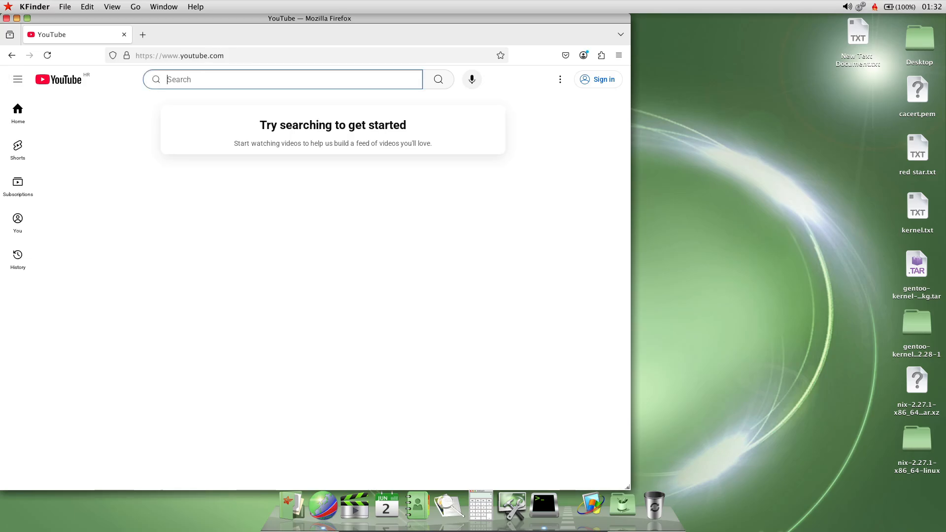
text(gameboy)
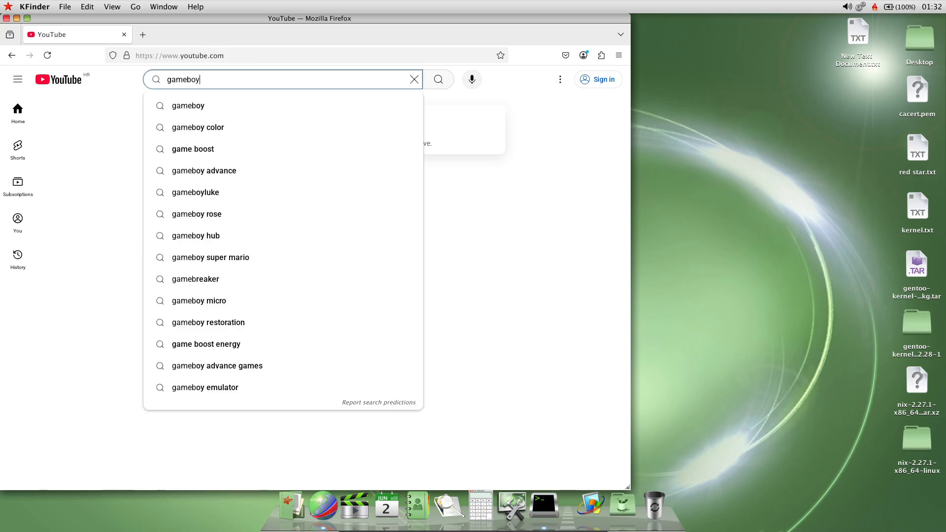
click(195, 236)
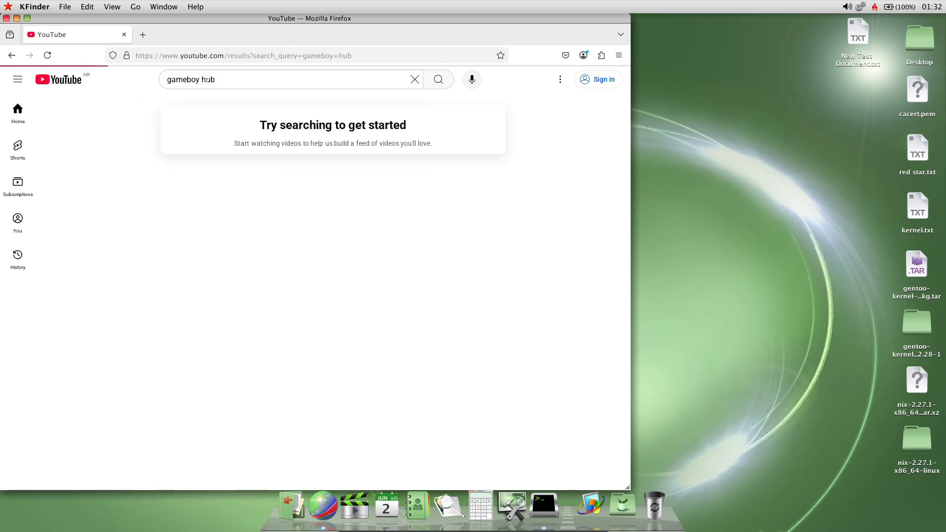
click(438, 79)
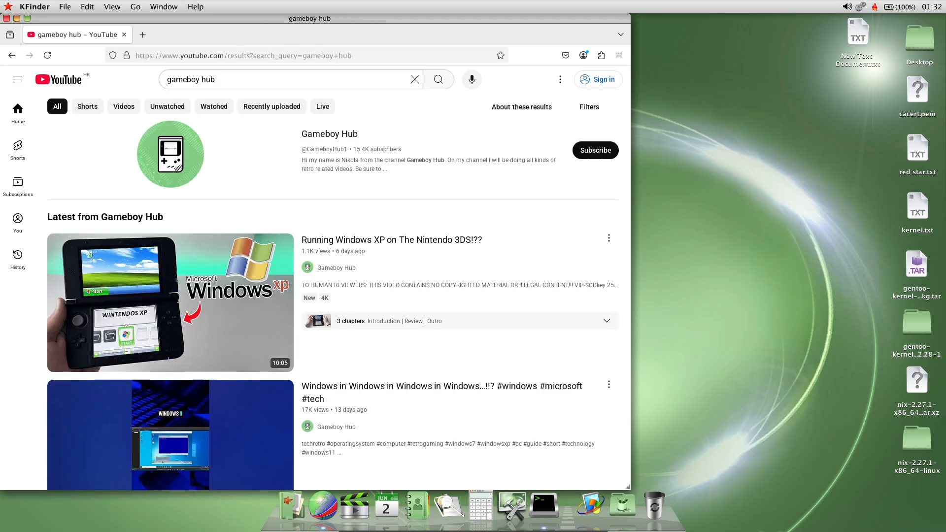
Step: Scroll through the Gameboy Hub search results and back to the top
scroll(down, 3)
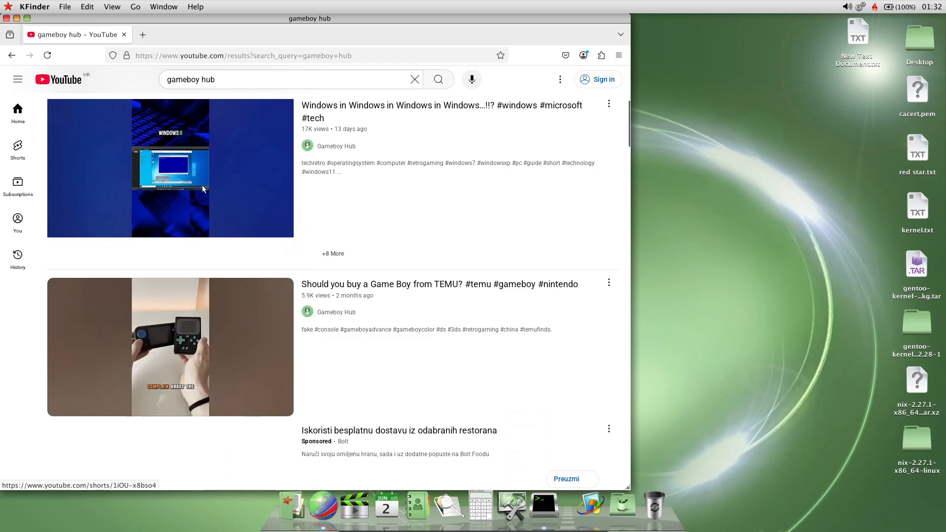
scroll(down, 3)
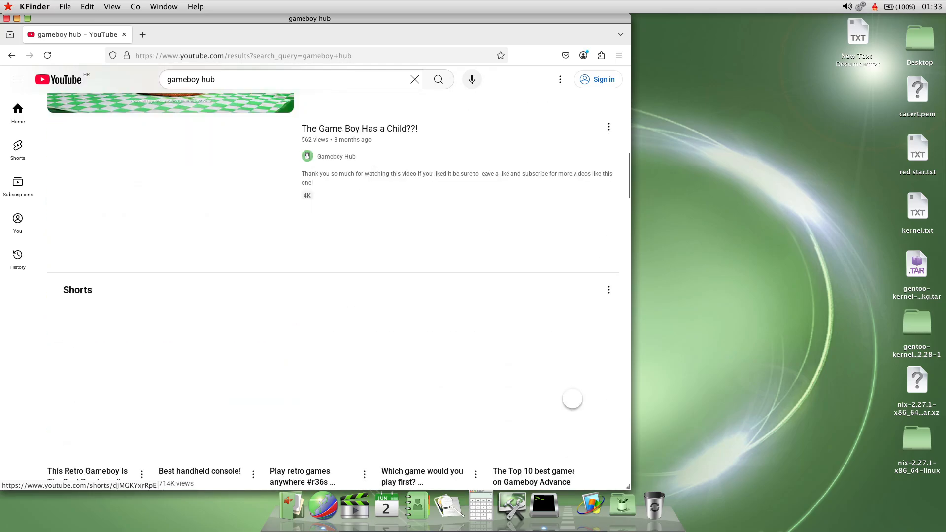
scroll(up, 3)
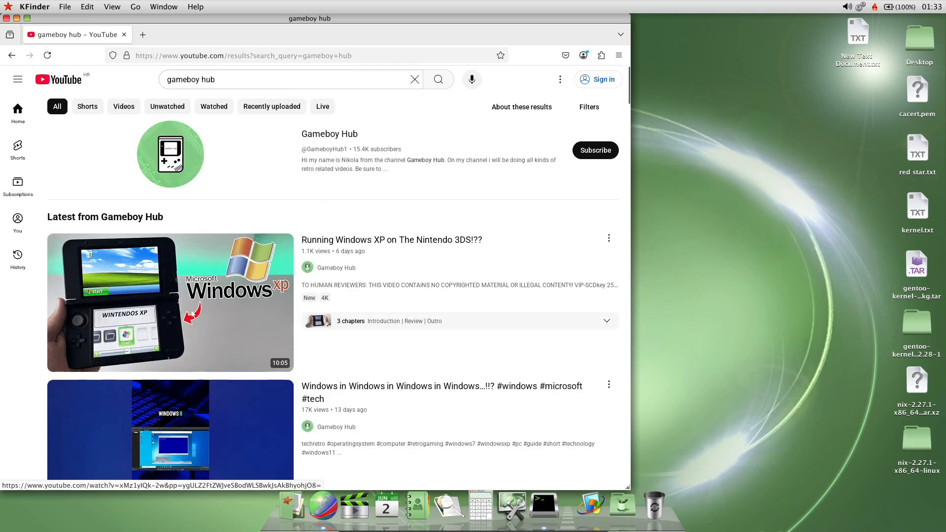
mouse_move(171, 301)
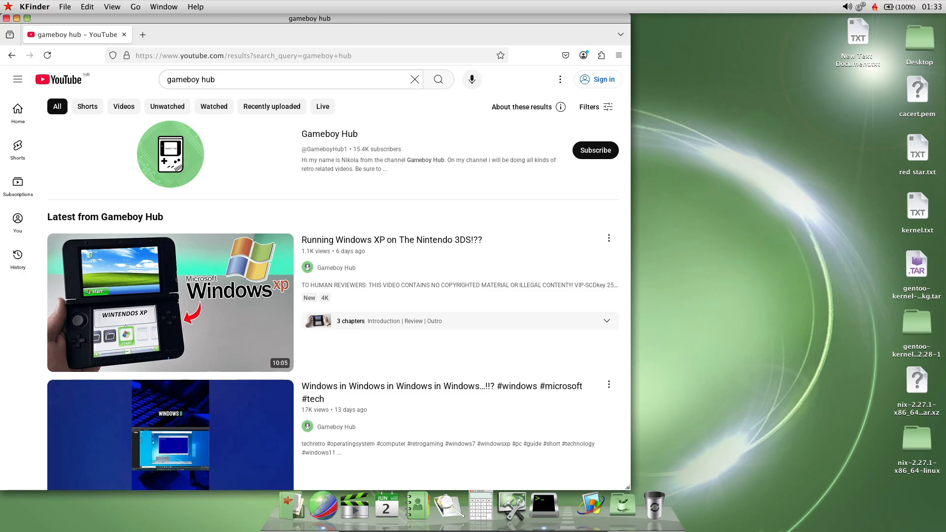
scroll(down, 3)
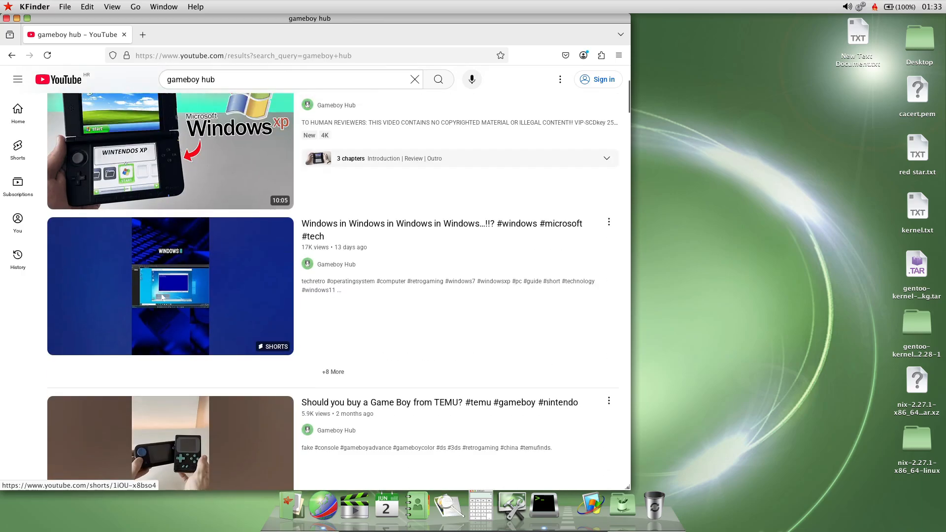
scroll(up, 3)
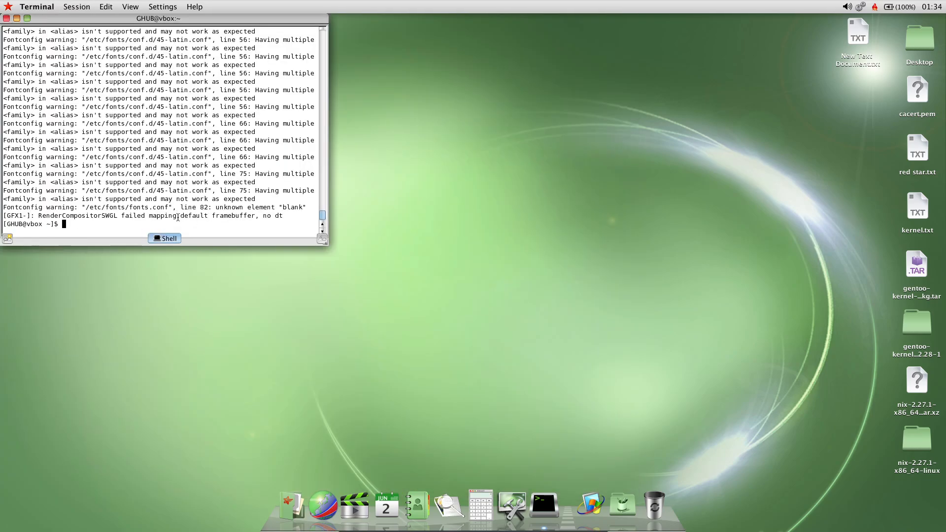
Step: Launch chromium from the Terminal and reach its new tab page
text(chromium)
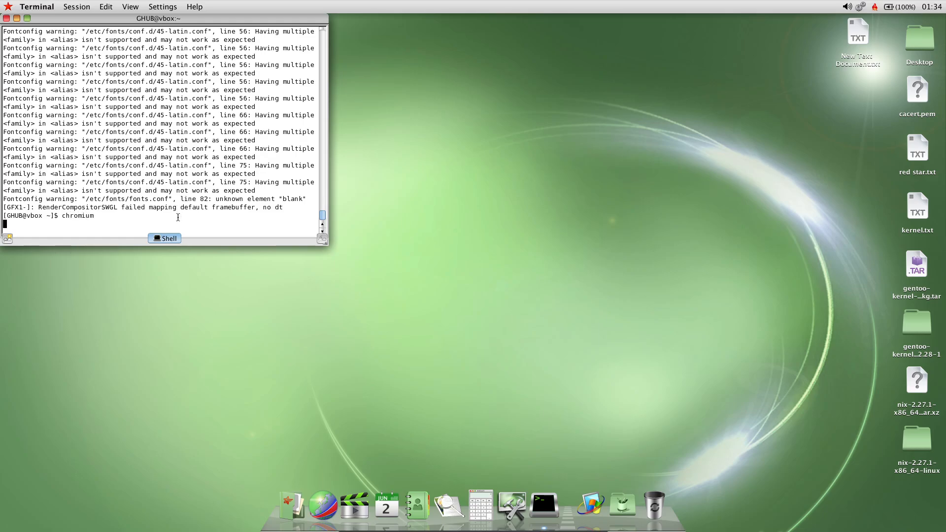
click(557, 504)
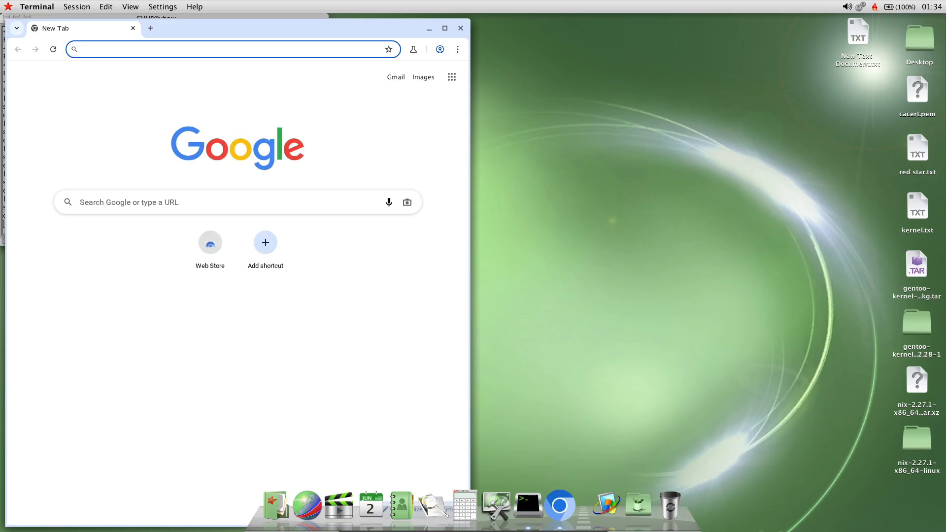
Step: Load youtube.com in Chromium, accept all cookies and search for gameboy hub
click(235, 202)
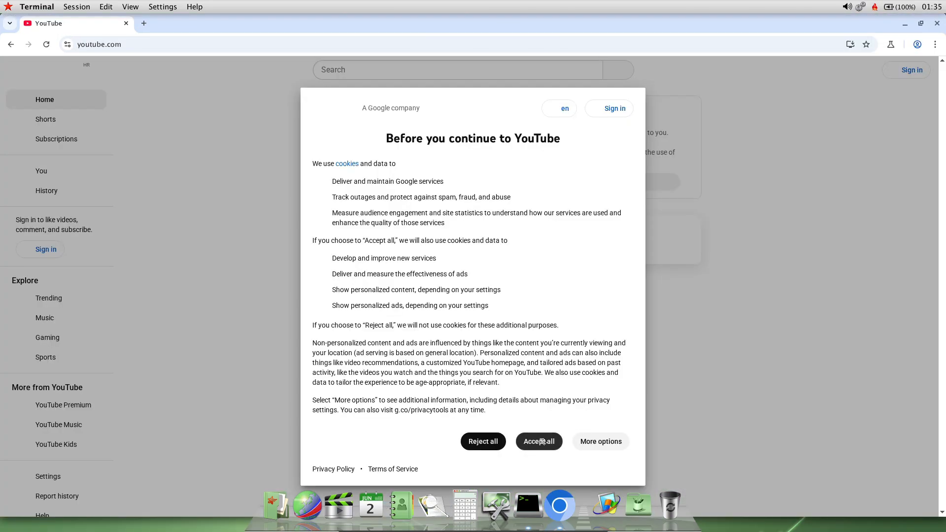
click(538, 442)
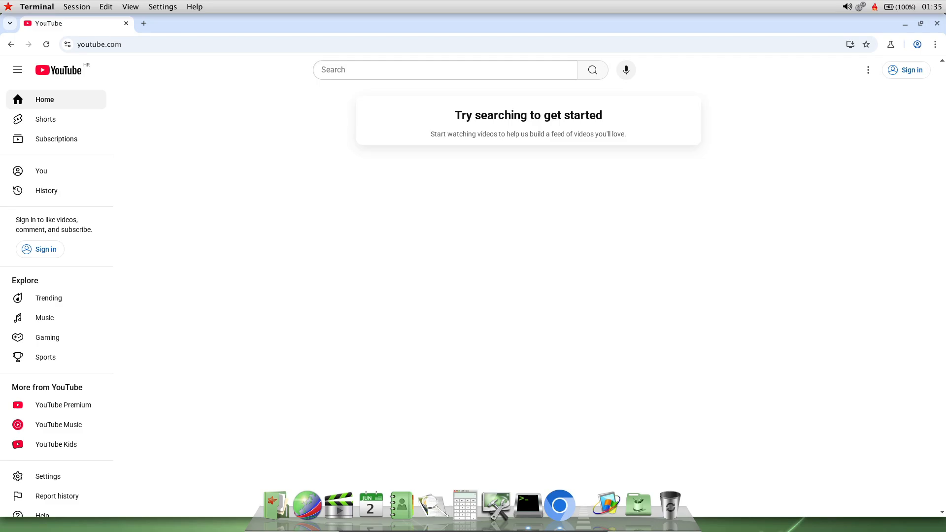
click(591, 69)
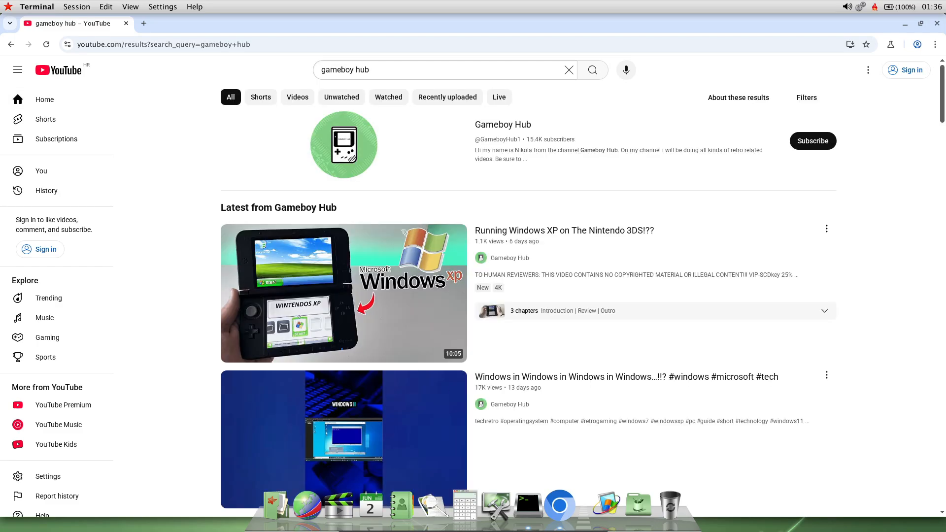
scroll(down, 3)
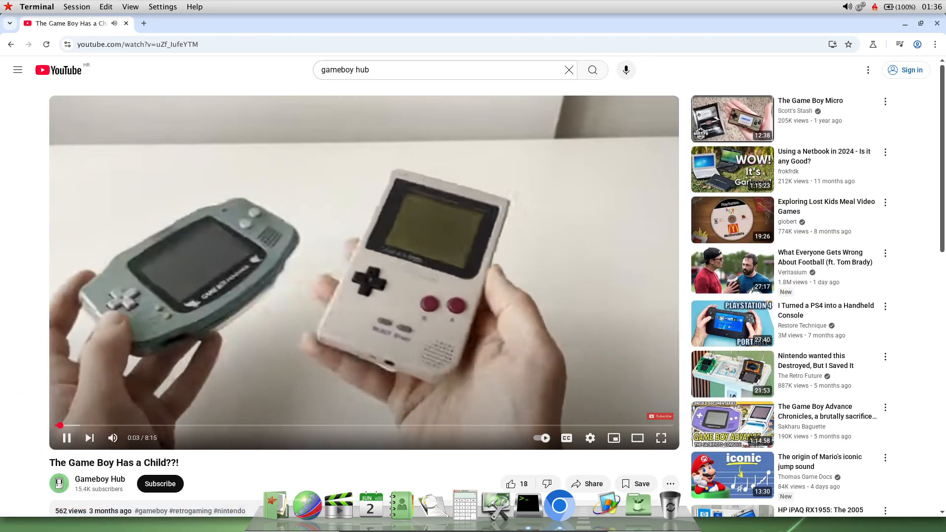
mouse_move(589, 437)
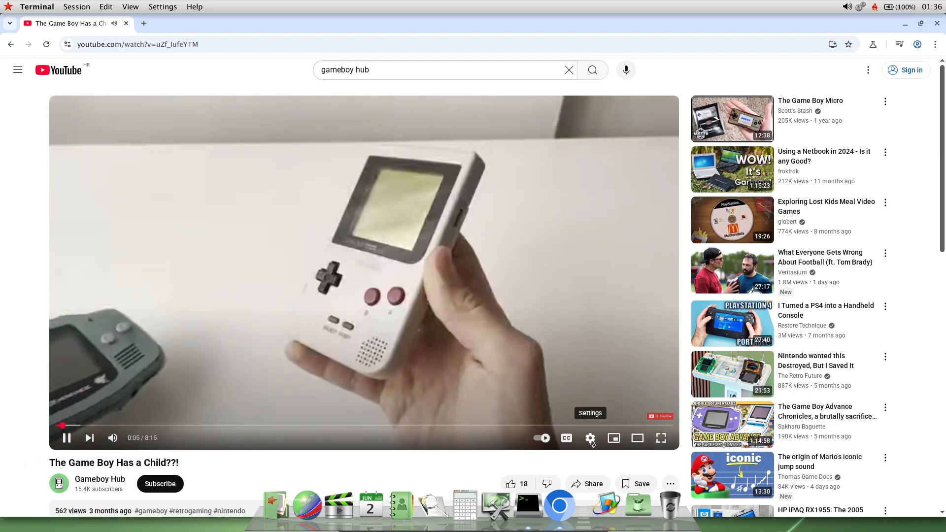
Step: Play the Gameboy Hub video 'The Game Boy Has a Child??!', pausing then resuming it
click(590, 437)
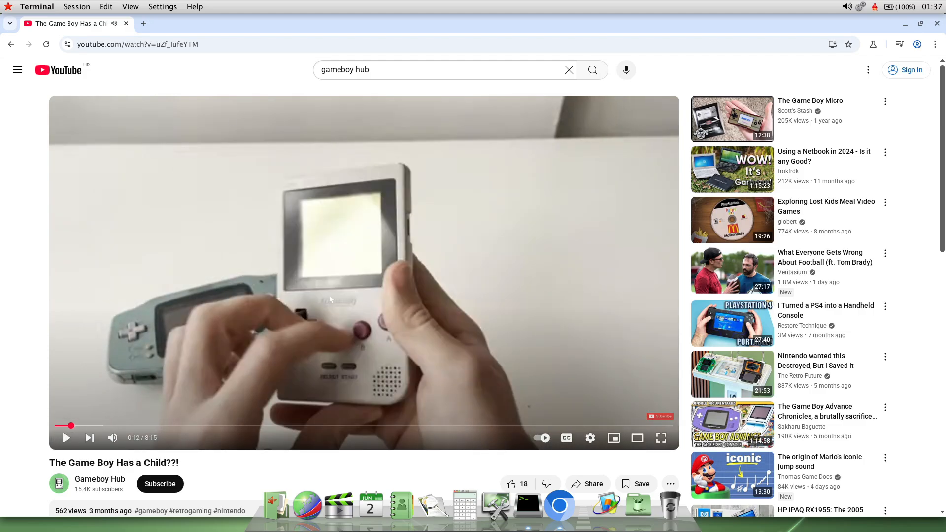
mouse_move(307, 364)
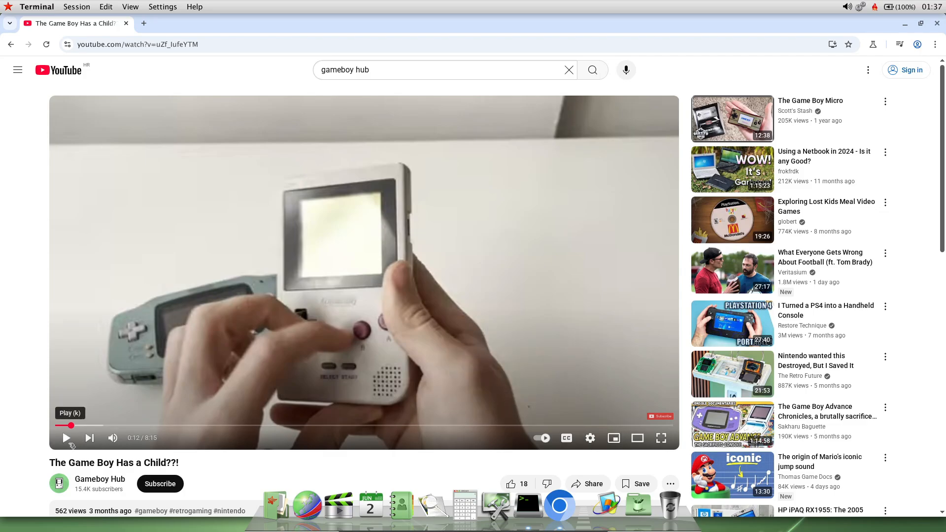
click(66, 437)
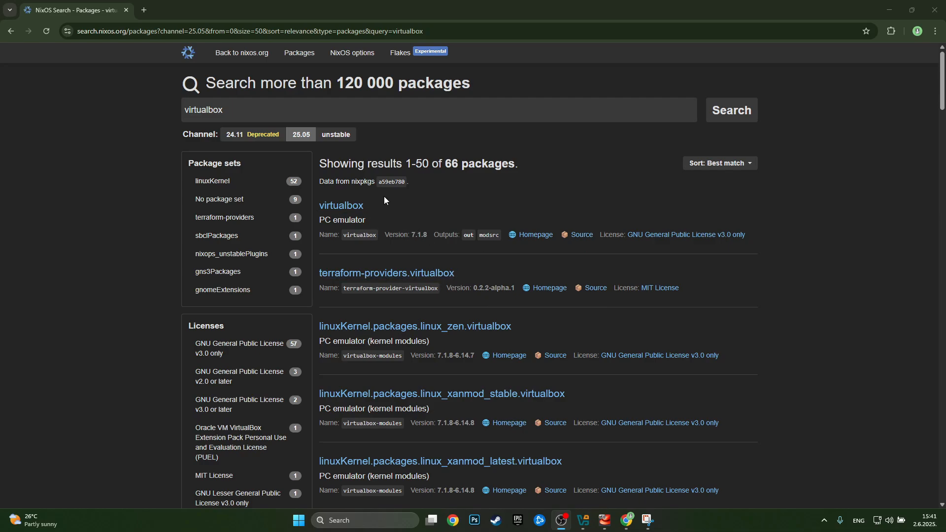
mouse_move(429, 190)
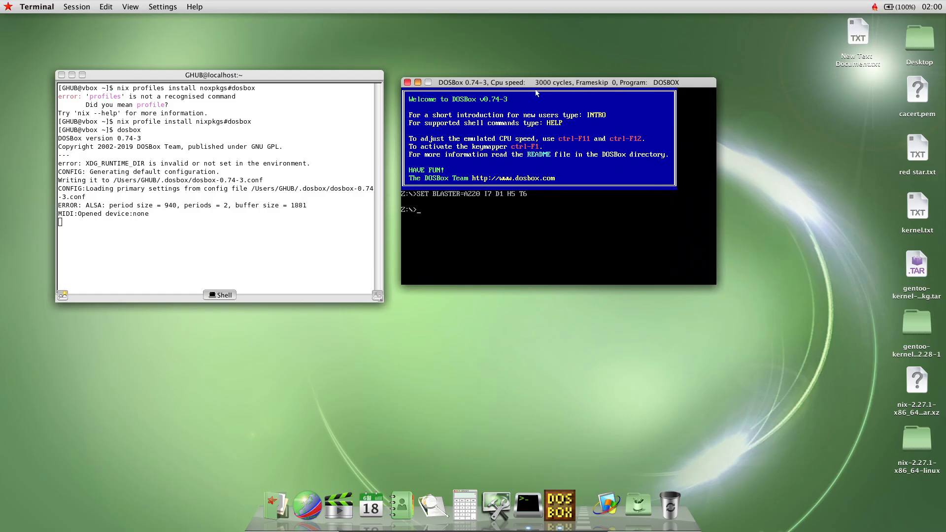
mouse_move(434, 212)
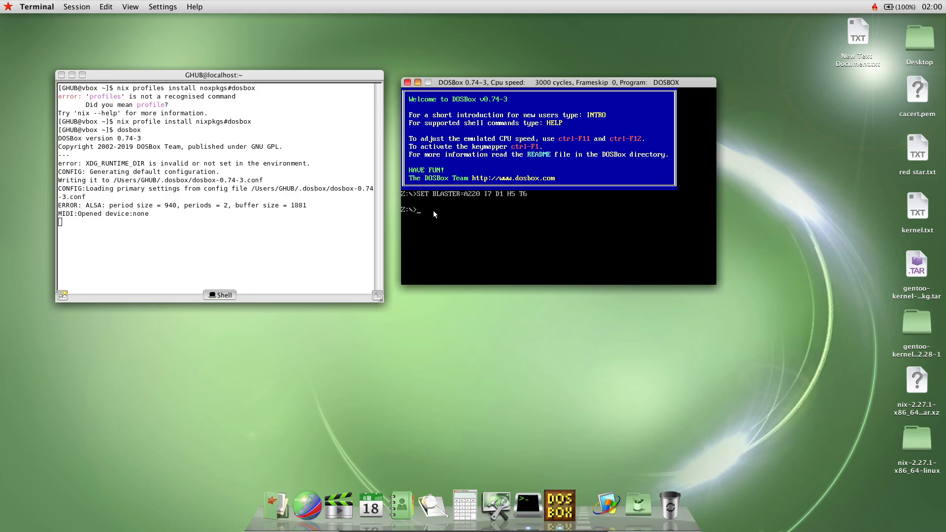
mouse_move(560, 505)
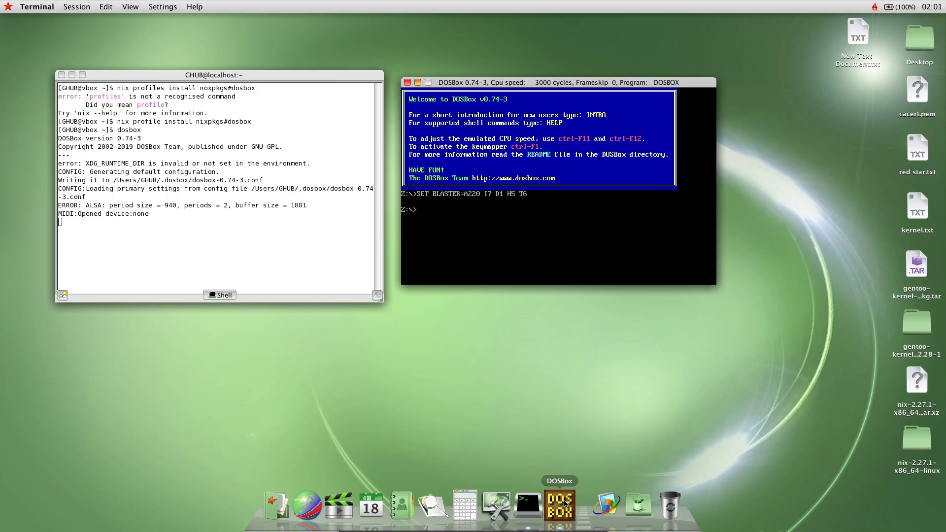
mouse_move(491, 132)
text(kjdjdjdjjd)
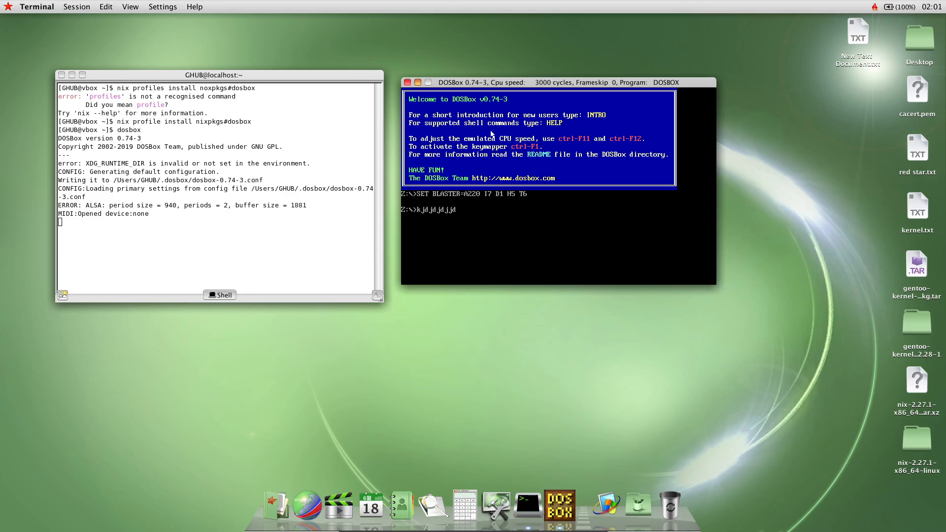
key(backspace)
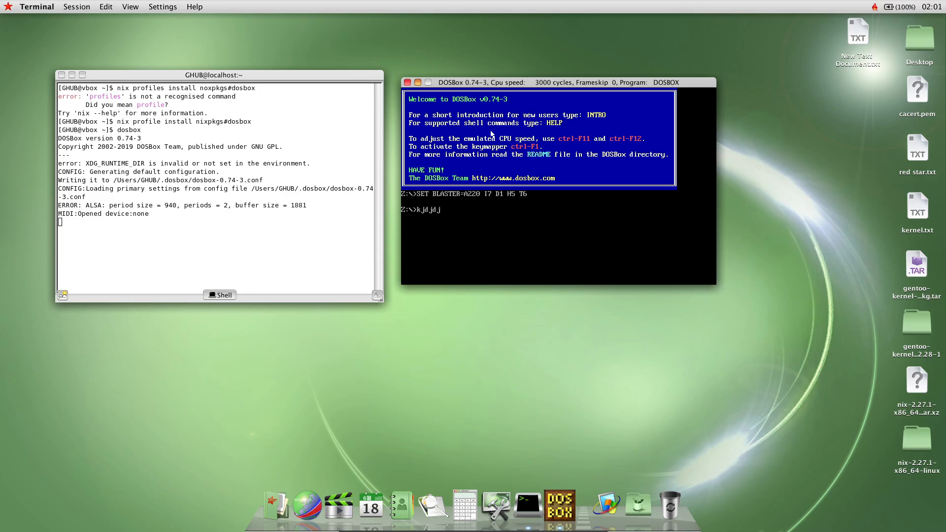
click(407, 82)
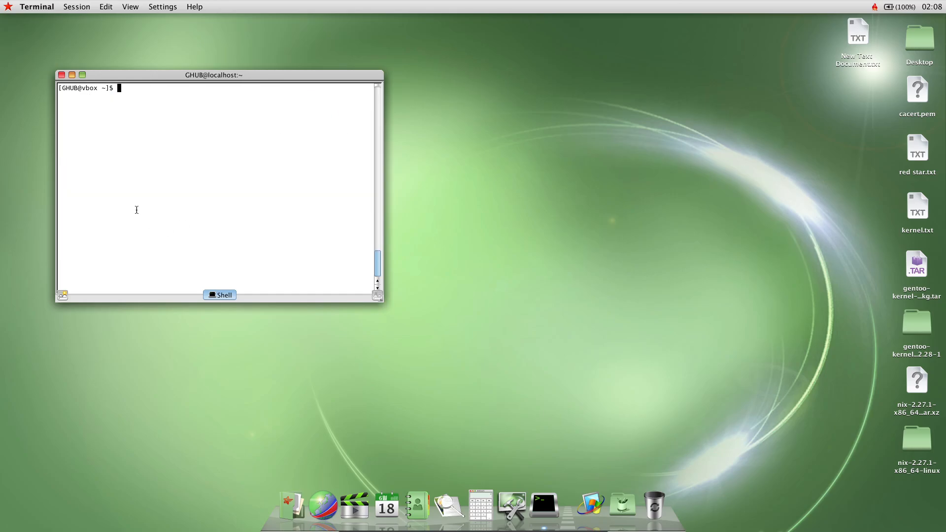
mouse_move(61, 75)
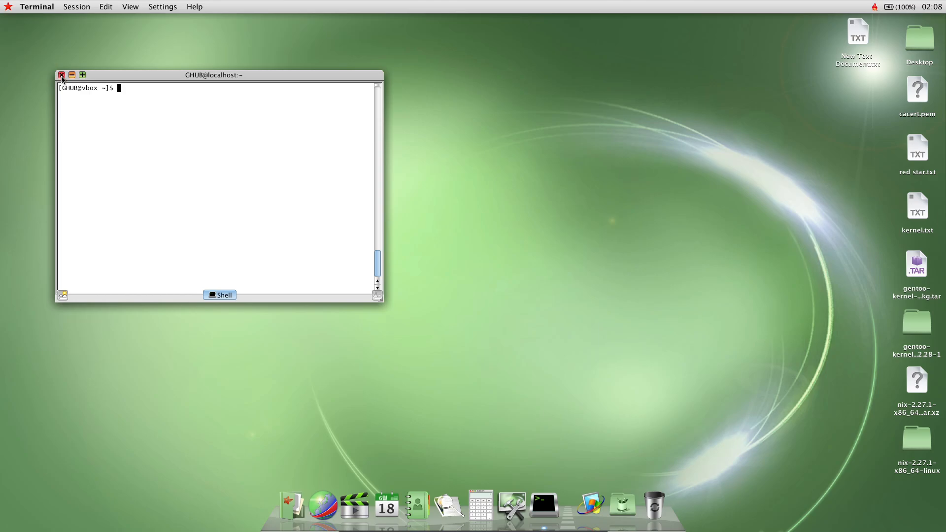
Step: Close the Terminal window, leaving the empty desktop
click(61, 75)
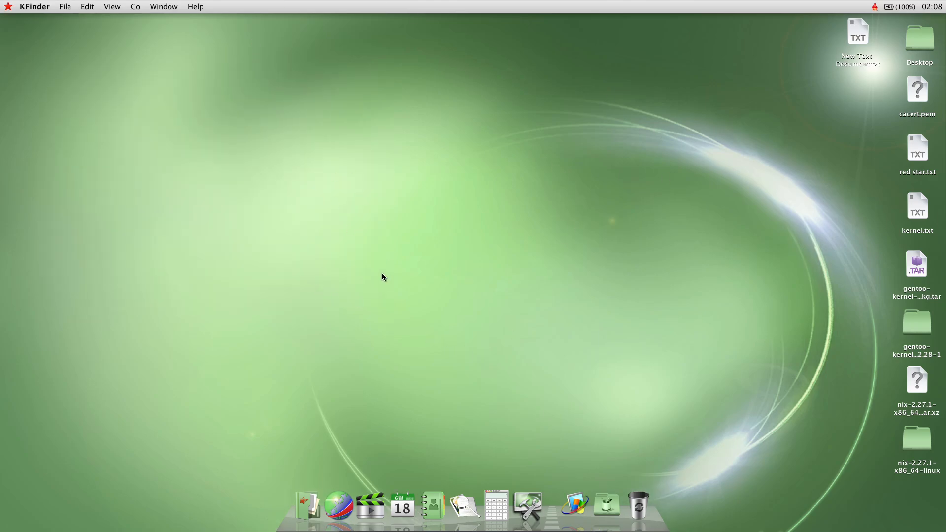